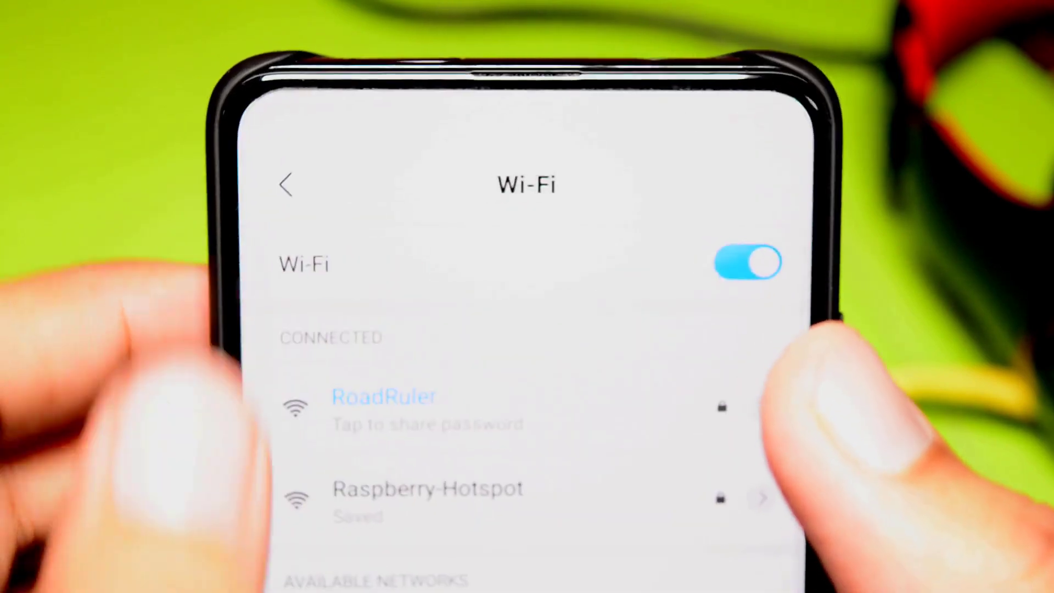
Step: Join the Raspberry-PNP network from Available Networks using its password
scroll(down, 3)
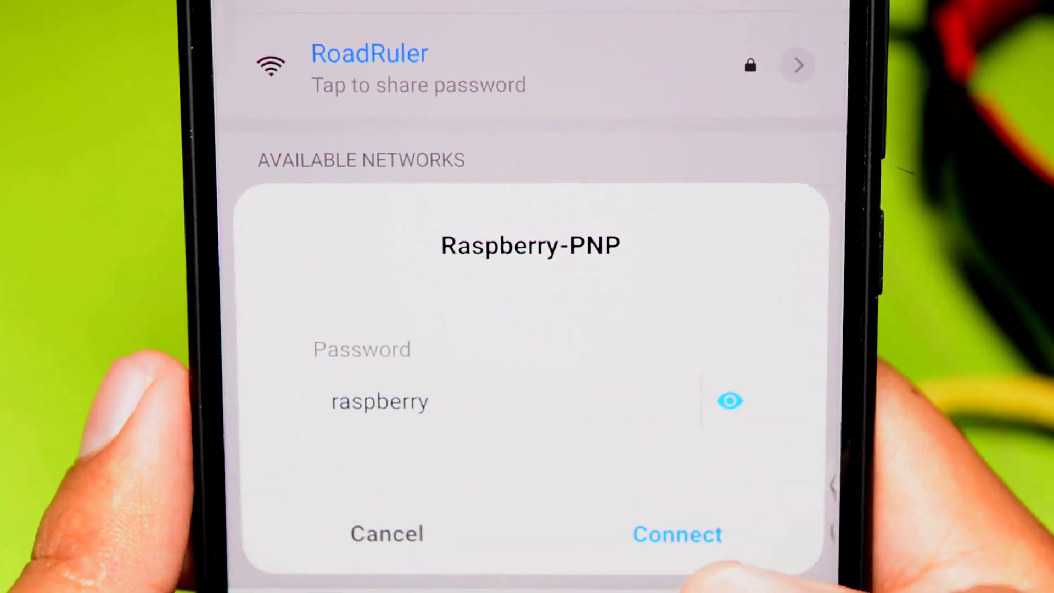
click(677, 534)
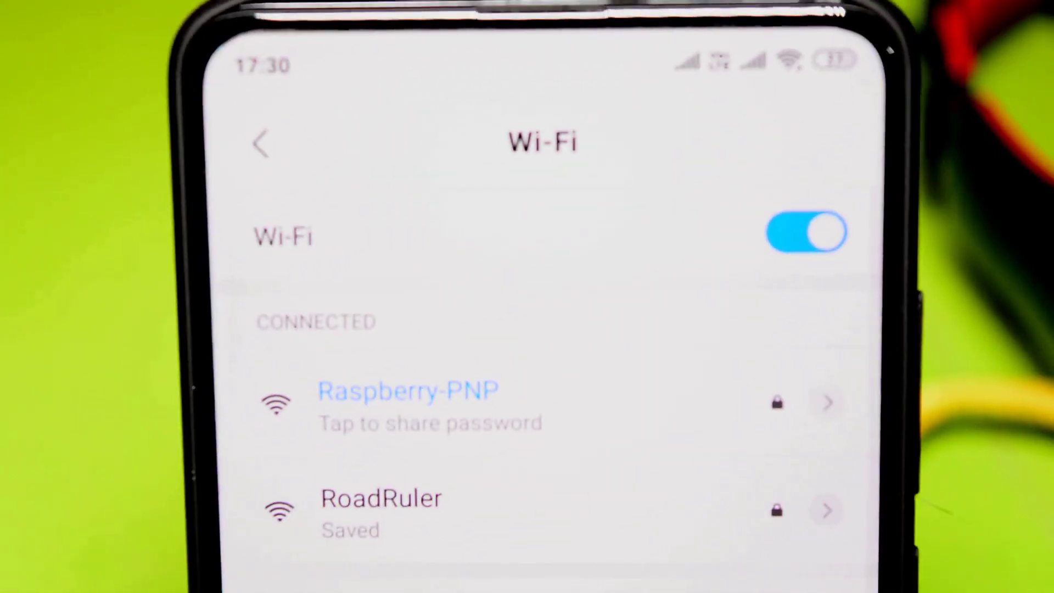